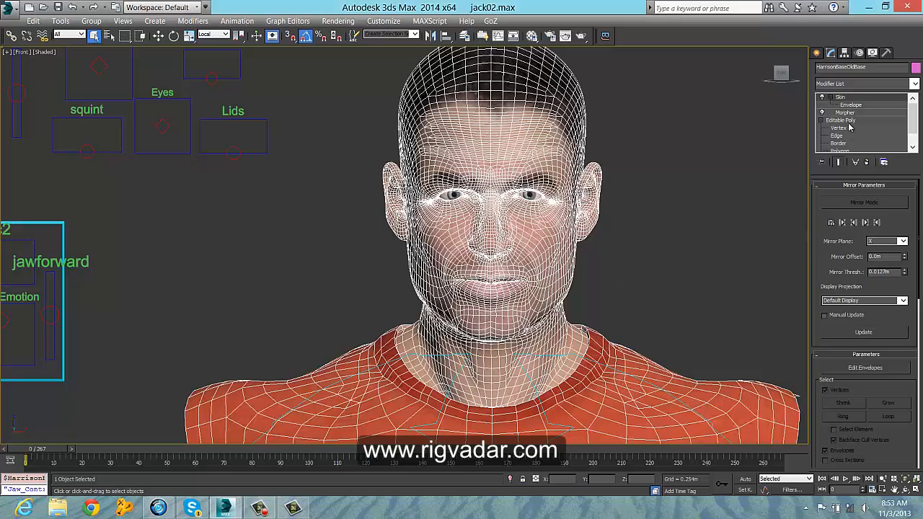
Step: Select the head's Morpher modifier and scroll its channel list (smile_R, wide_L, frown_L, squint_R)
click(838, 117)
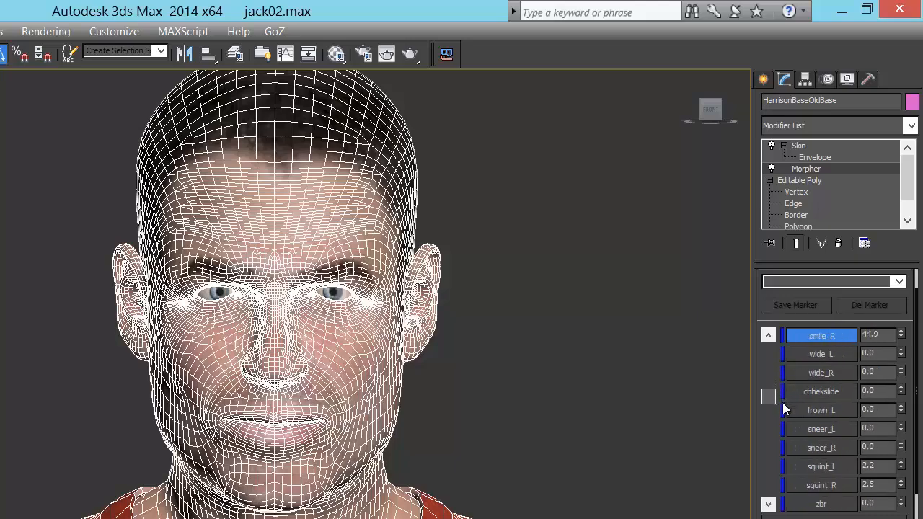
scroll(down, 3)
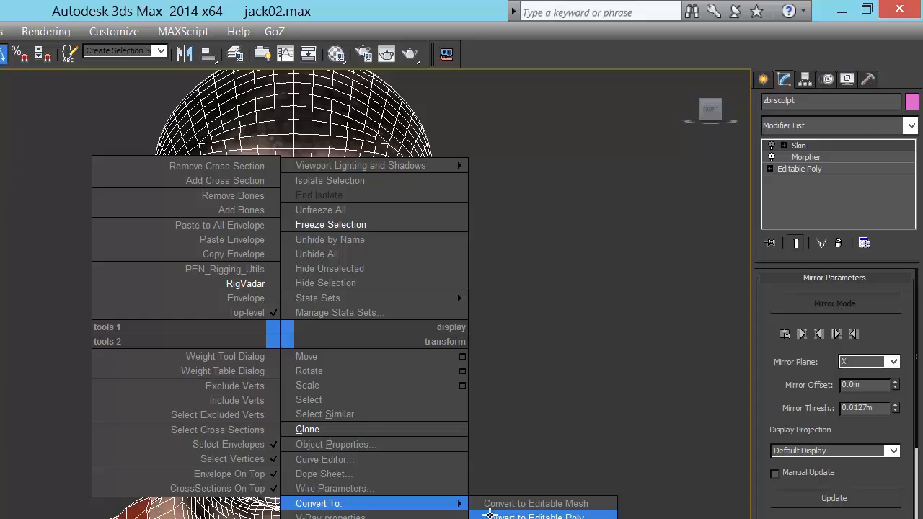
Step: Convert the zbrsculpt head copy to Editable Poly
click(535, 514)
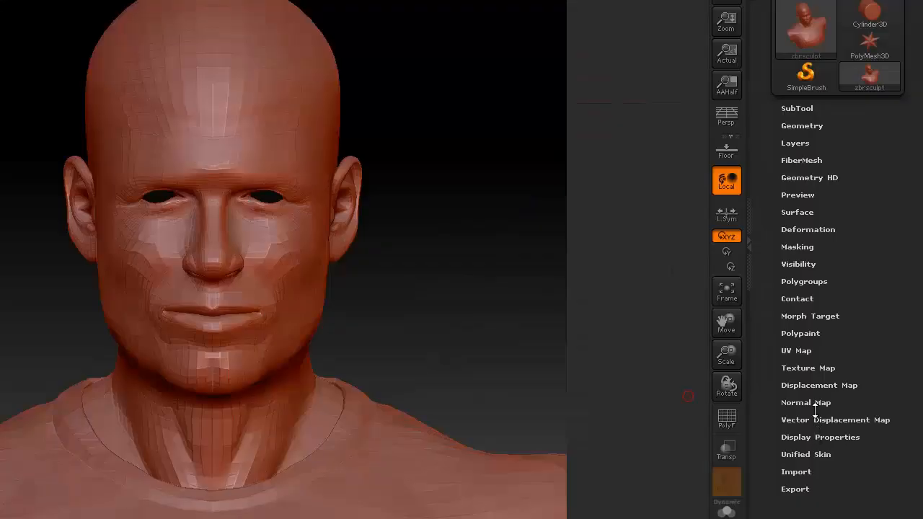
Step: Expand the Morph Target subpalette for the imported zbrsculpt tool
click(809, 315)
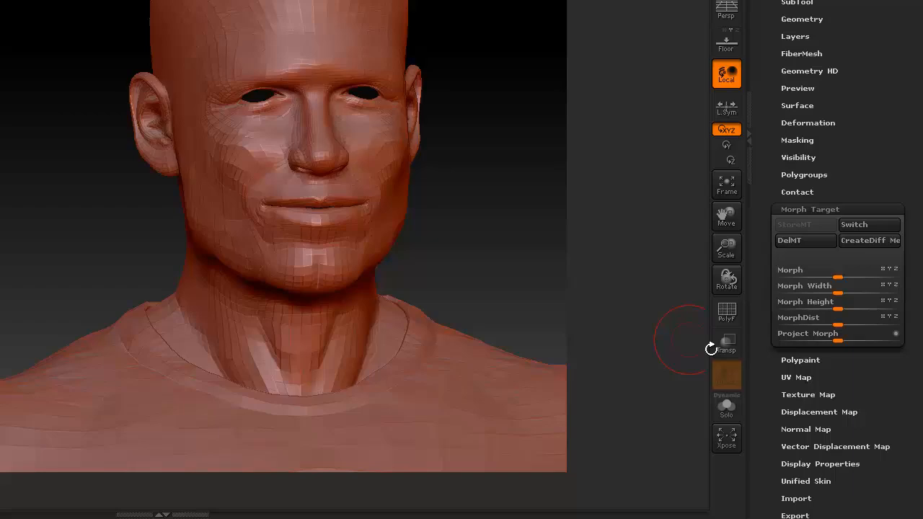
Step: Push the mouth corners and cheeks into a smile expression
click(726, 312)
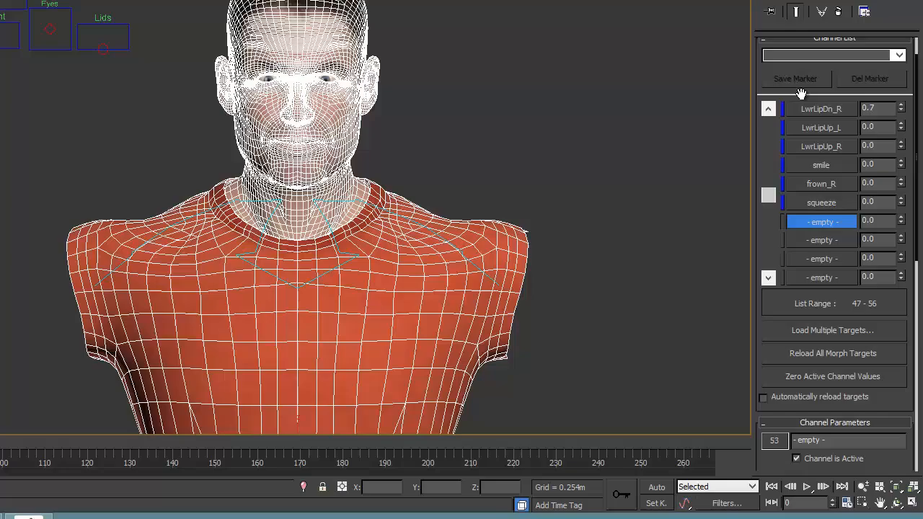
mouse_move(767, 368)
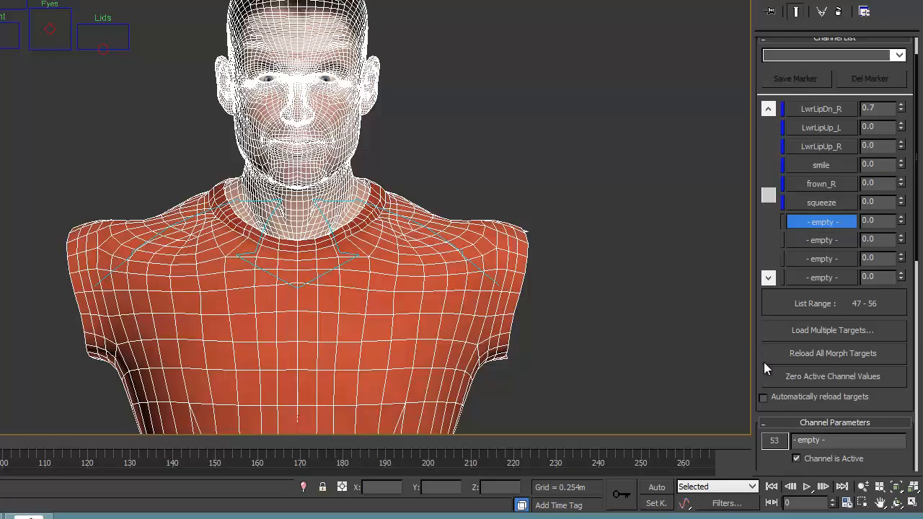